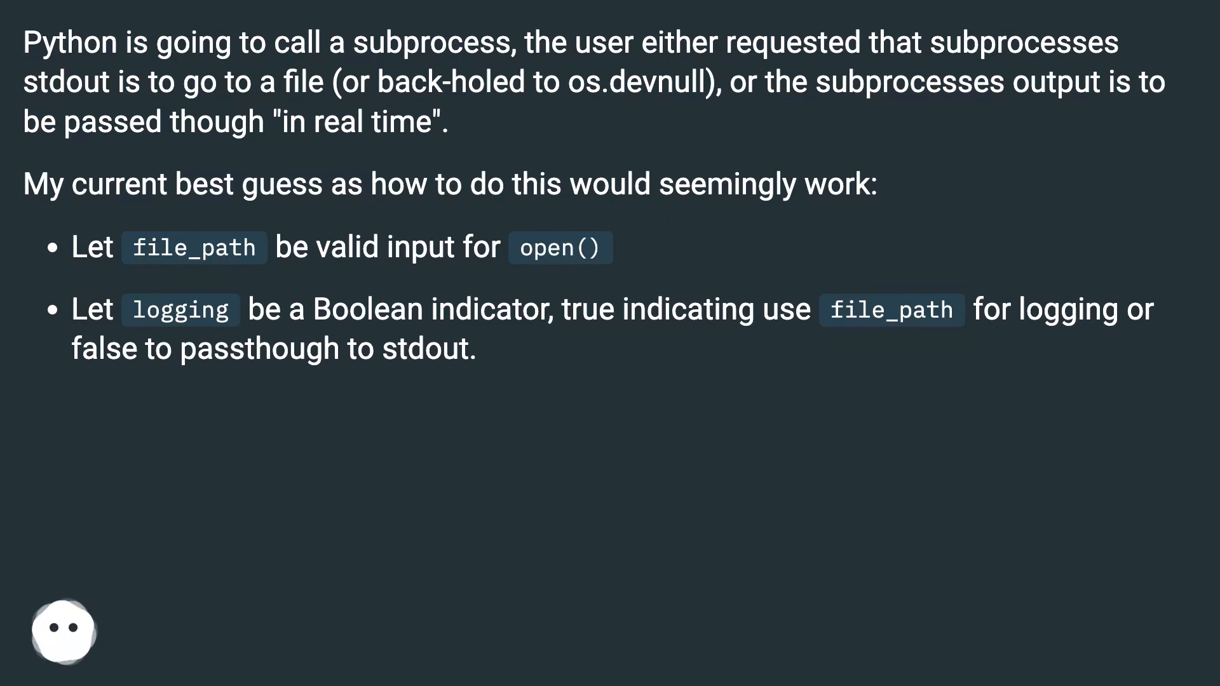
scroll(down, 3)
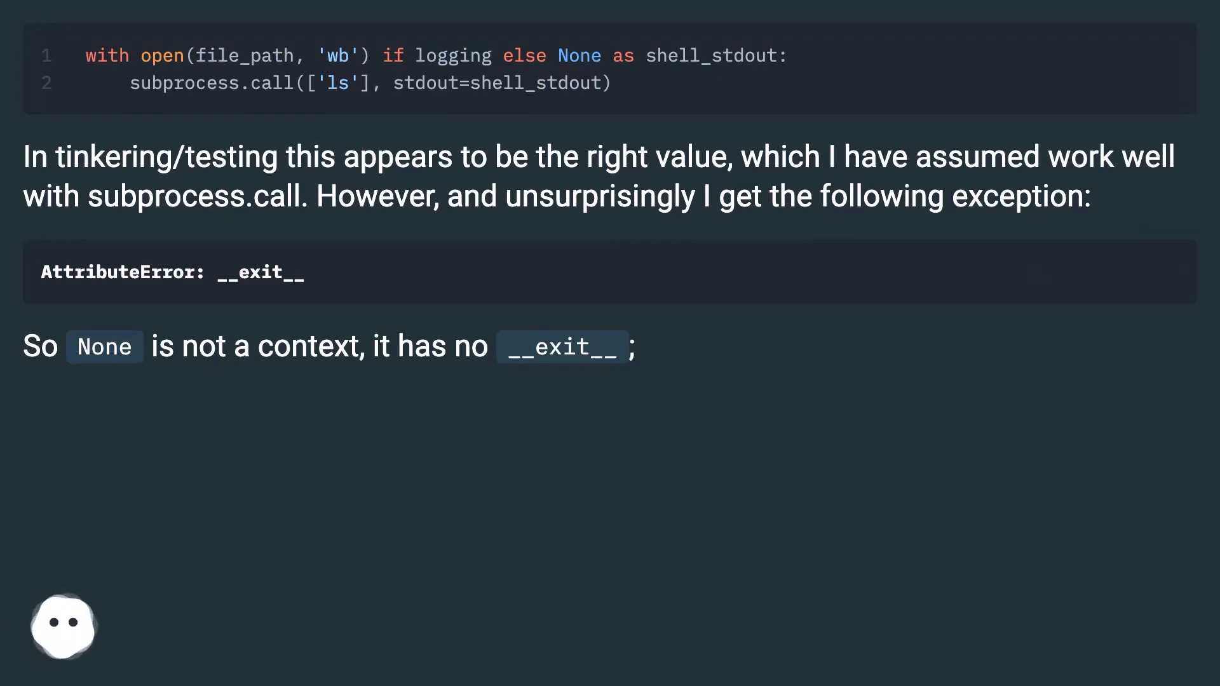
scroll(down, 3)
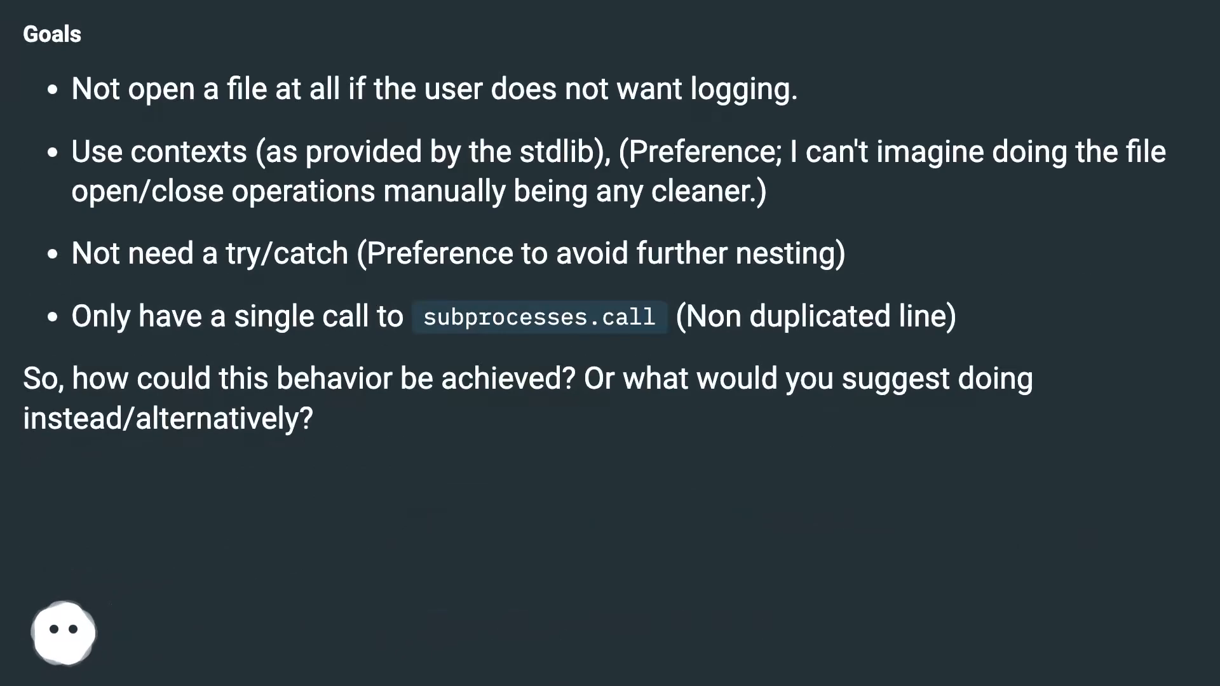